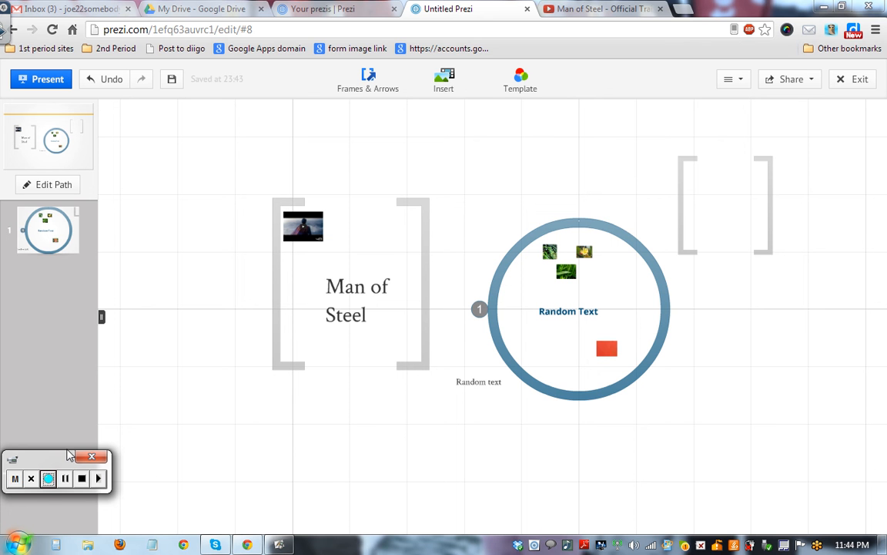
Start path editing and add the empty frame, Man of Steel frame and its text as steps 2–4.
drag(58, 459, 255, 438)
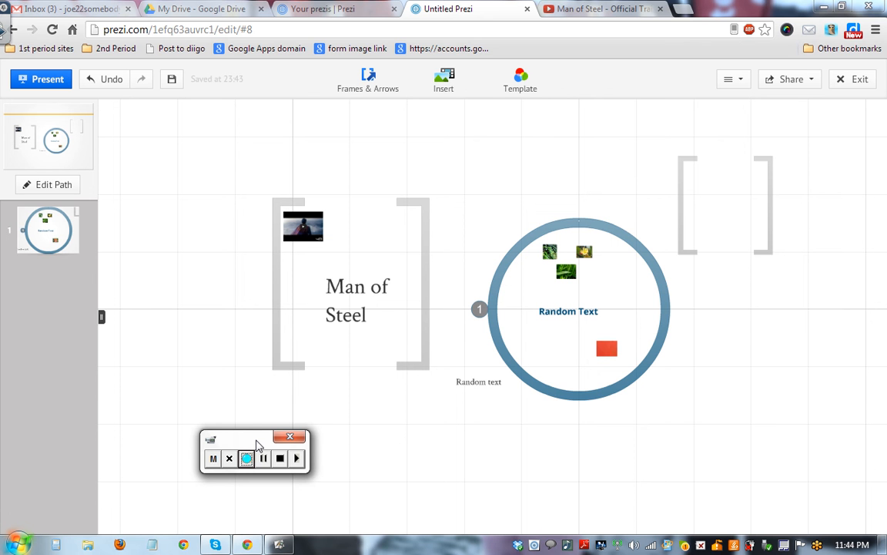
mouse_move(634, 361)
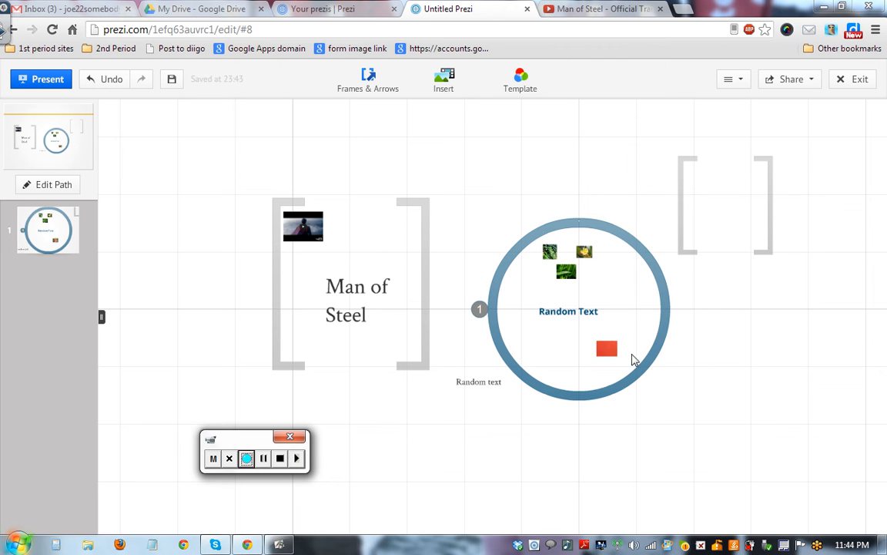
mouse_move(558, 252)
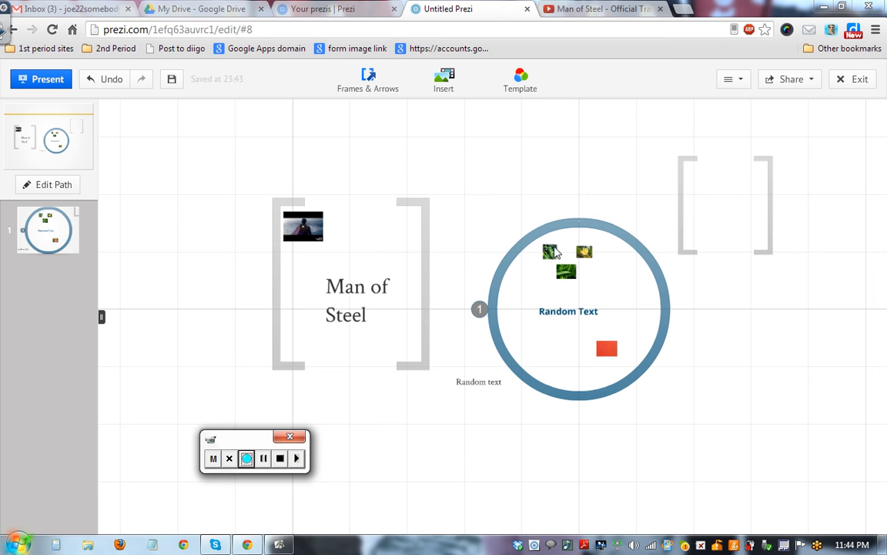
mouse_move(586, 288)
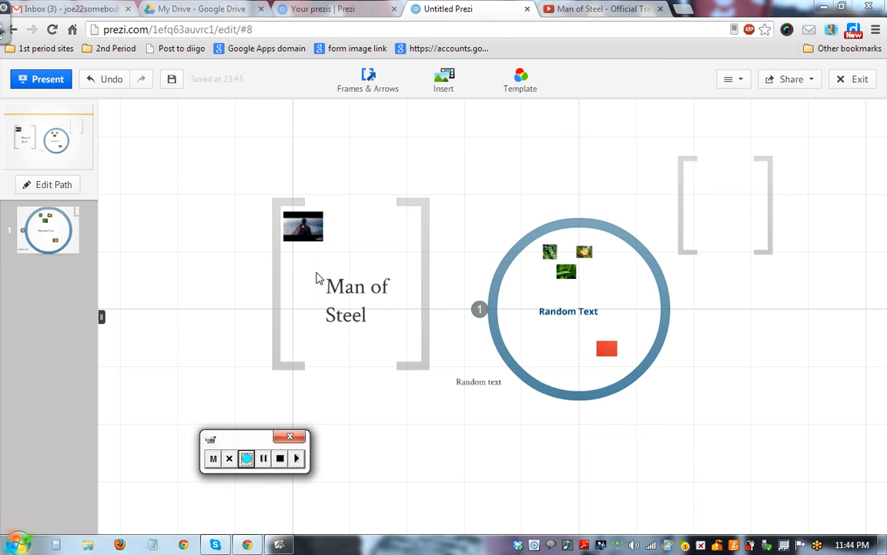
mouse_move(54, 184)
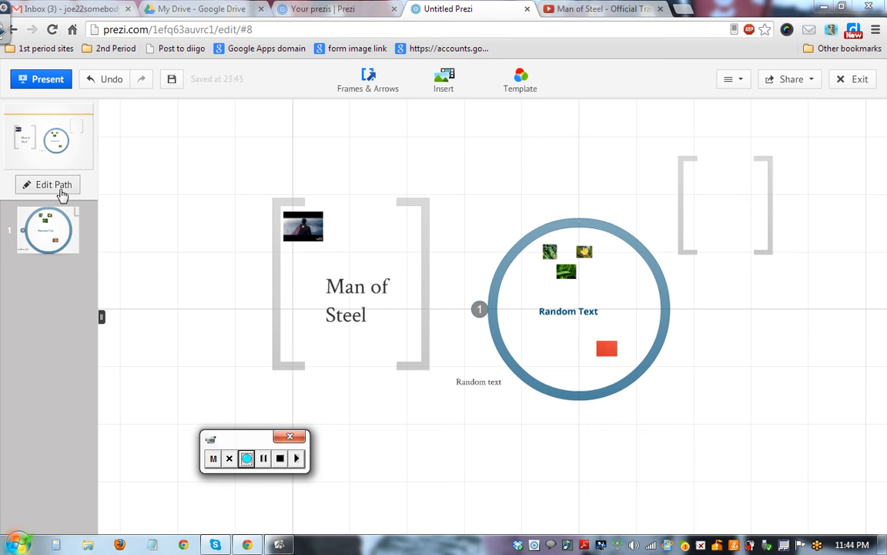
mouse_move(53, 185)
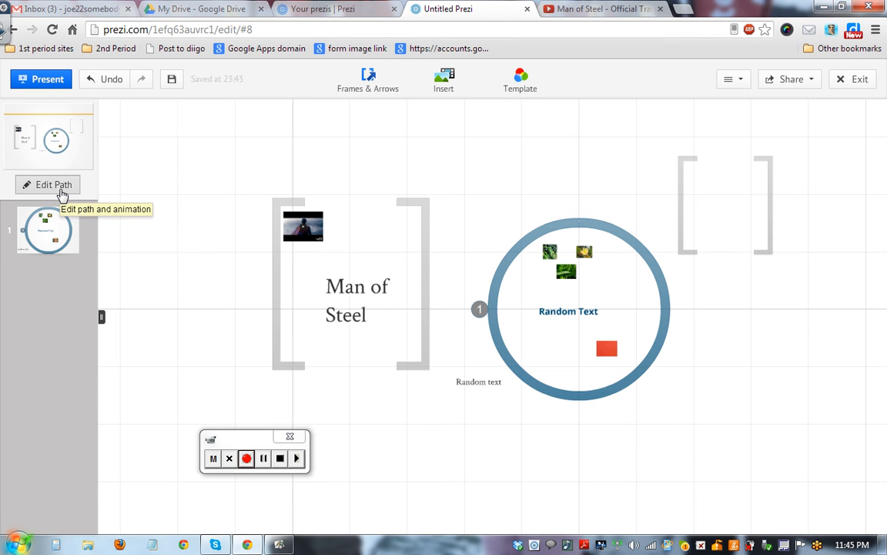
click(52, 185)
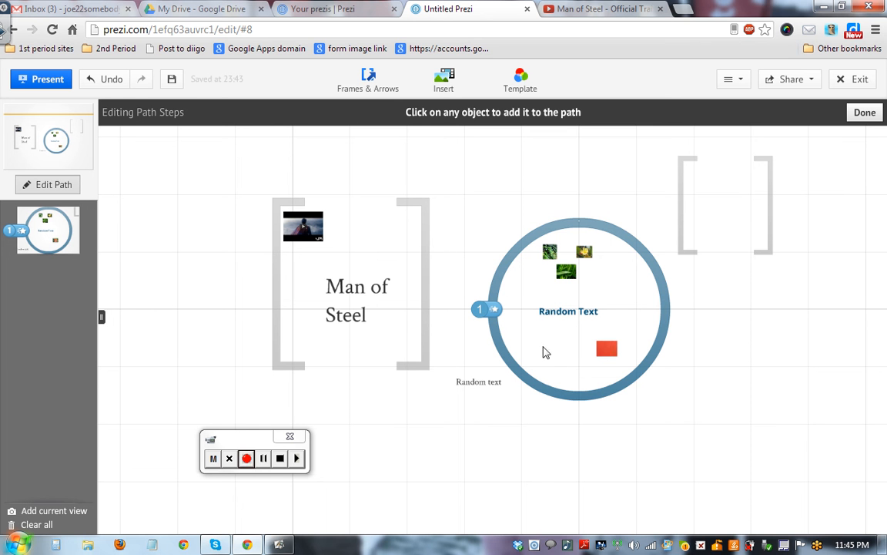
mouse_move(576, 376)
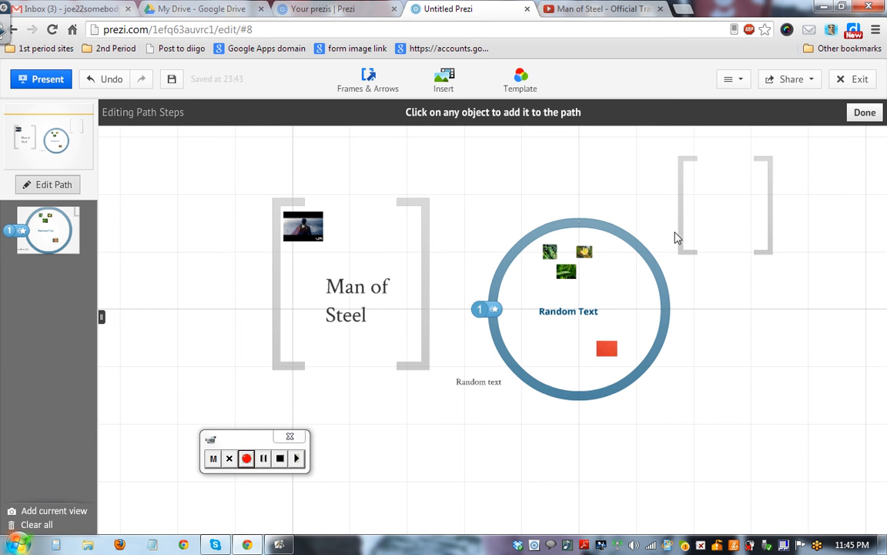
click(685, 231)
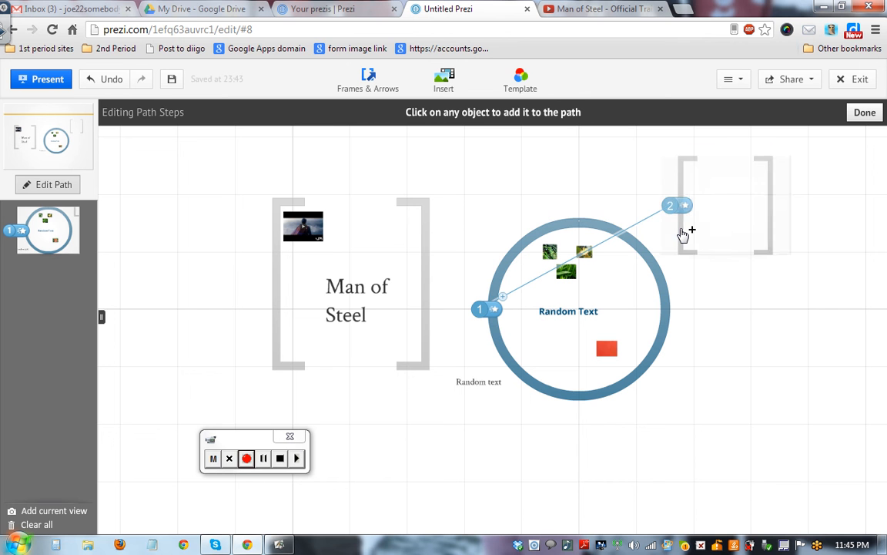
click(687, 204)
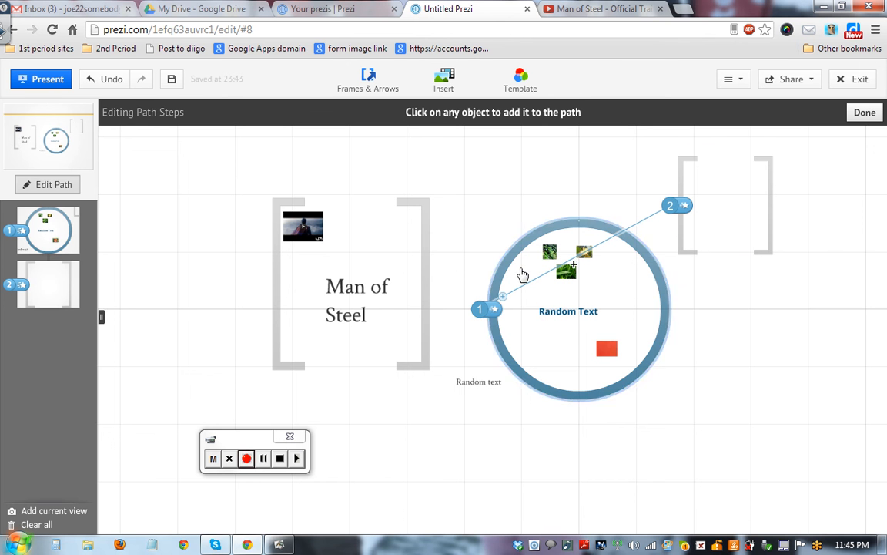
click(351, 285)
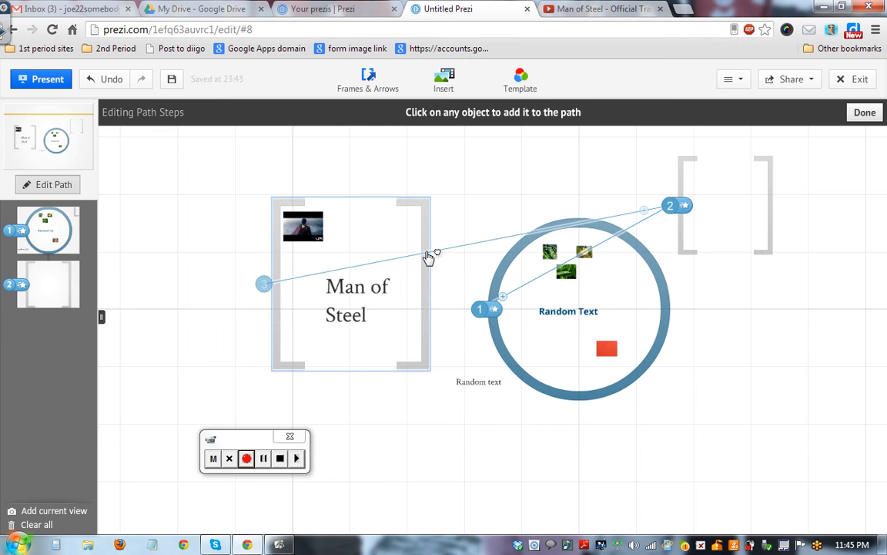
click(351, 283)
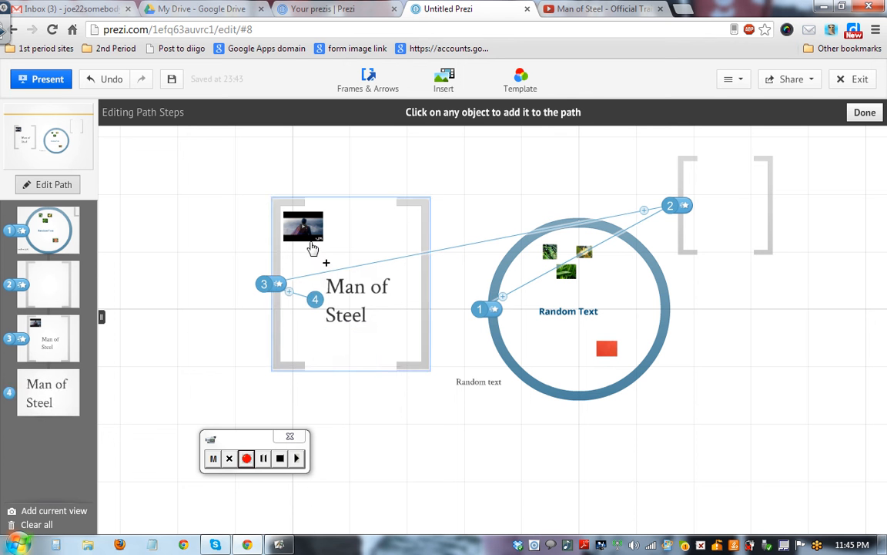
Add the film picture as step 5 and the 'Random text' caption as step 6.
click(302, 227)
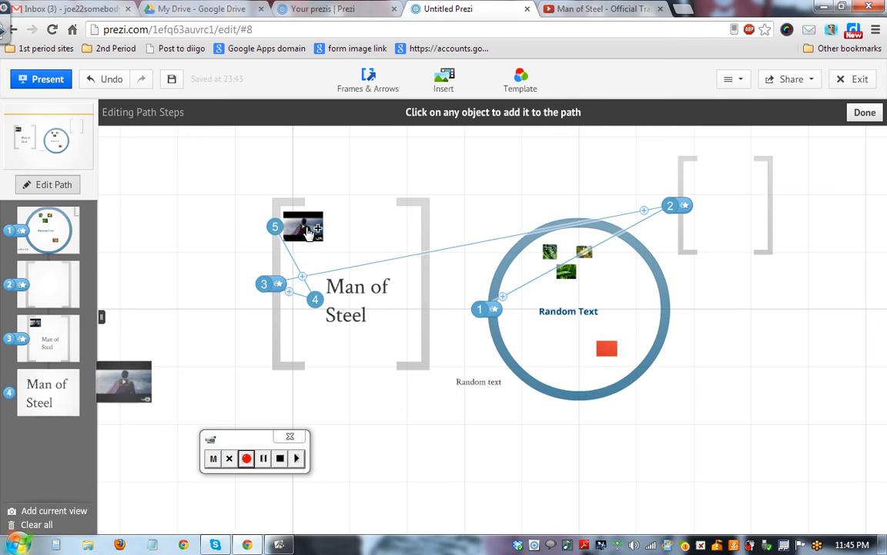
click(302, 227)
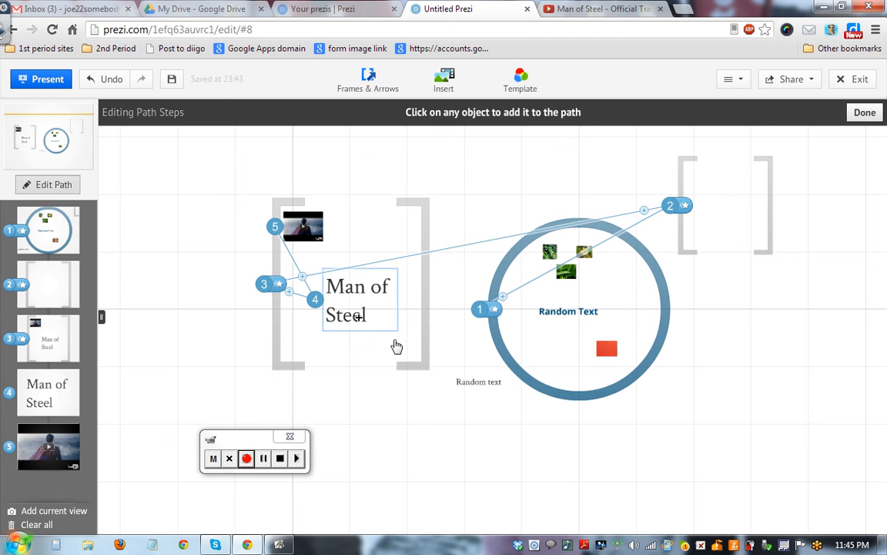
click(477, 382)
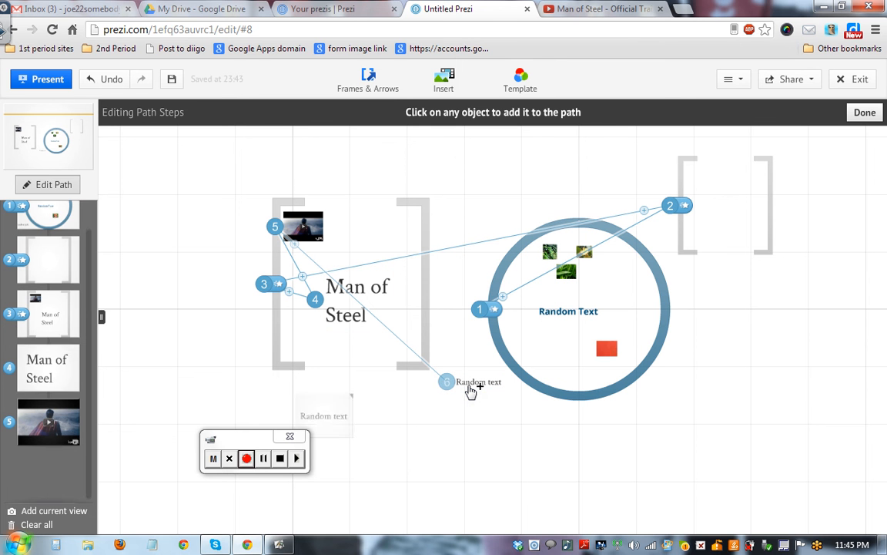
click(472, 392)
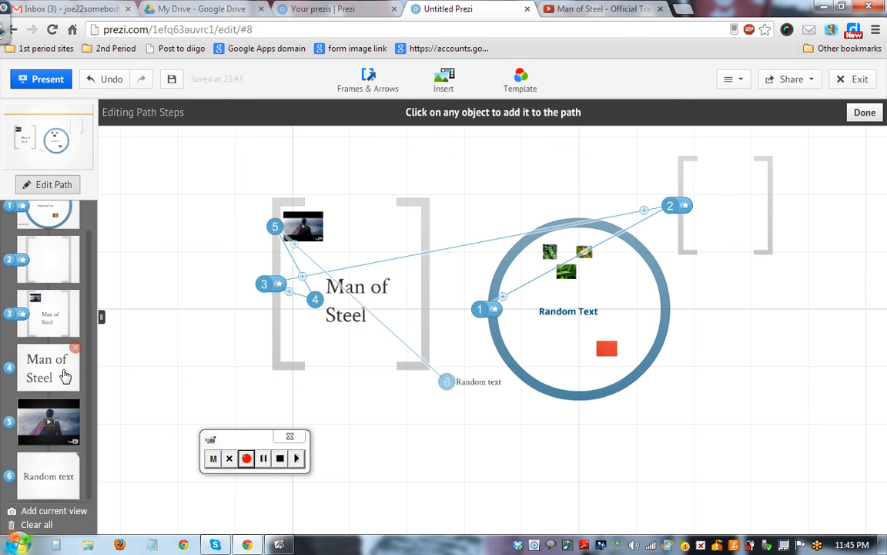
mouse_move(40, 392)
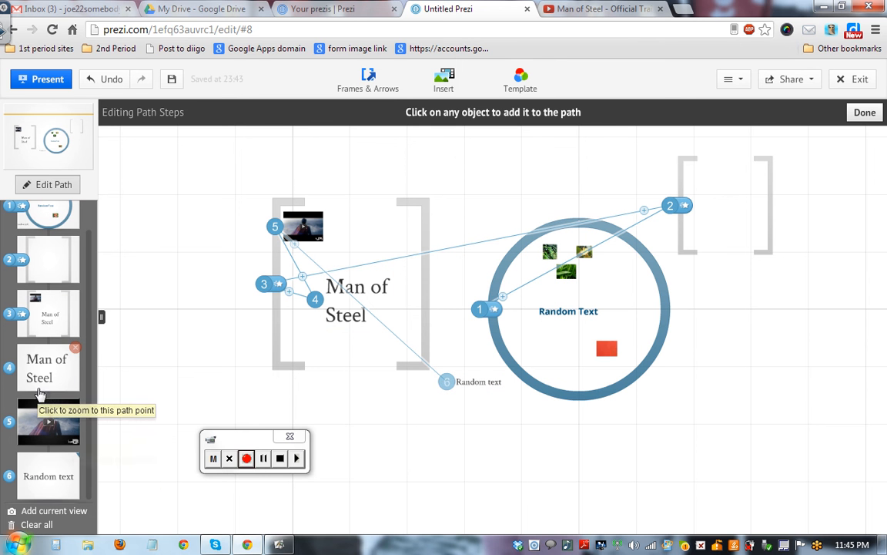
Finish path editing and draw a bracket frame around the three flower pictures in the circle.
click(48, 367)
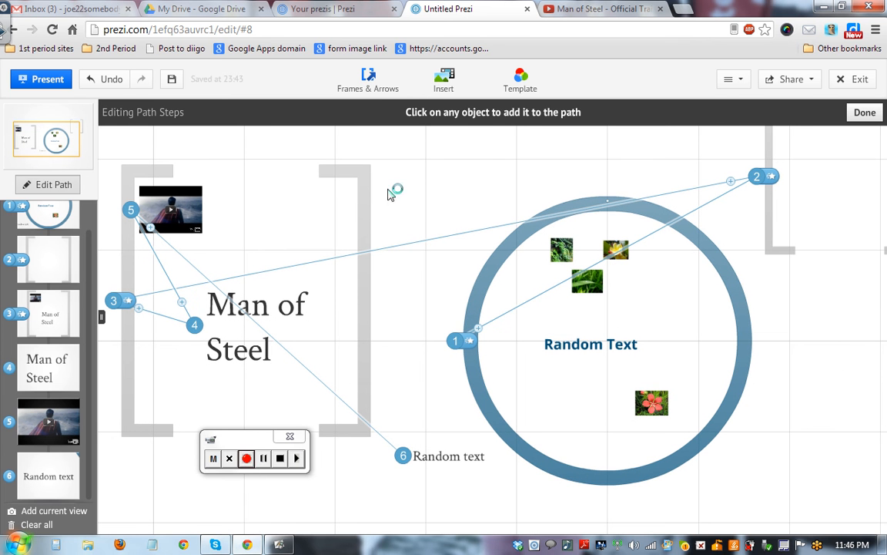
click(367, 80)
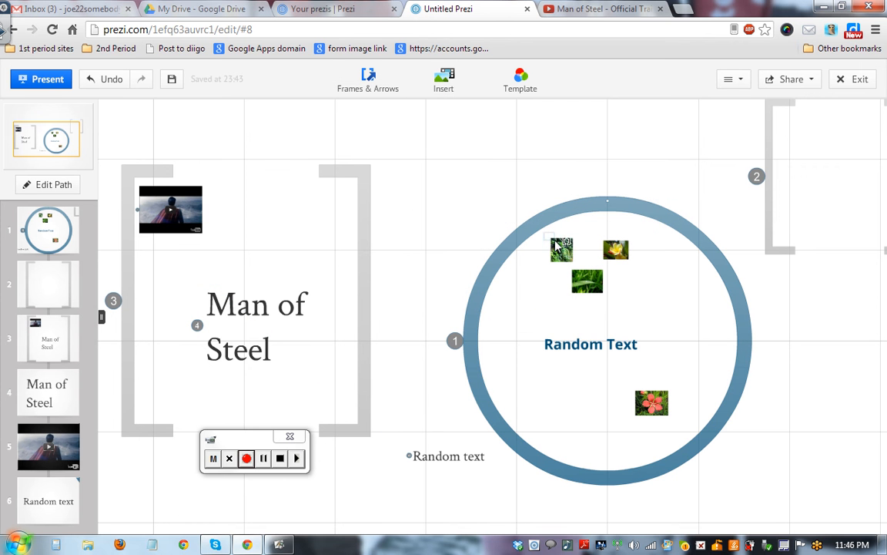
click(561, 248)
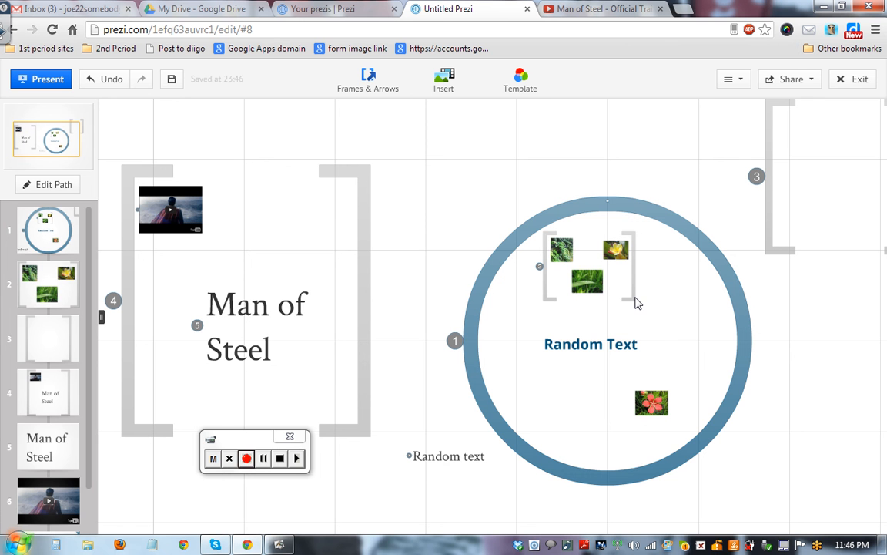
mouse_move(690, 314)
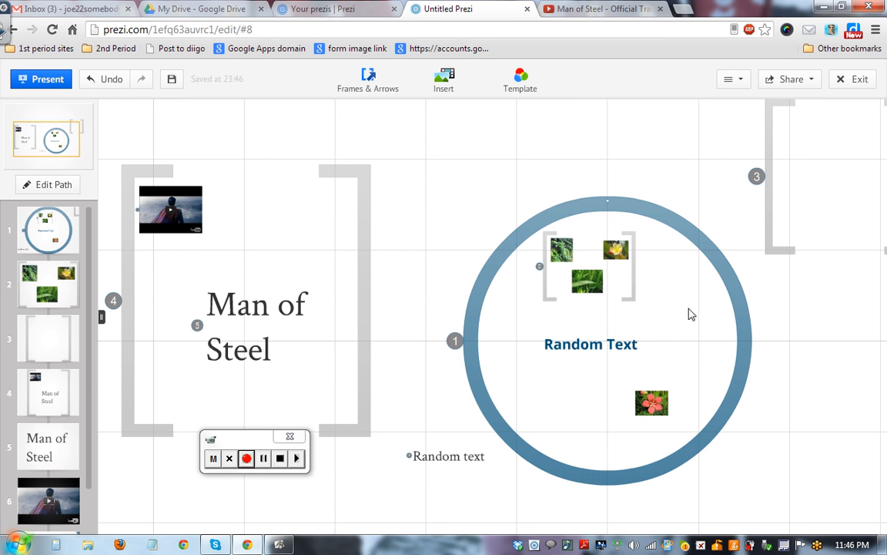
Reopen path editing, now showing seven stops with the flower frame as stop two.
click(53, 184)
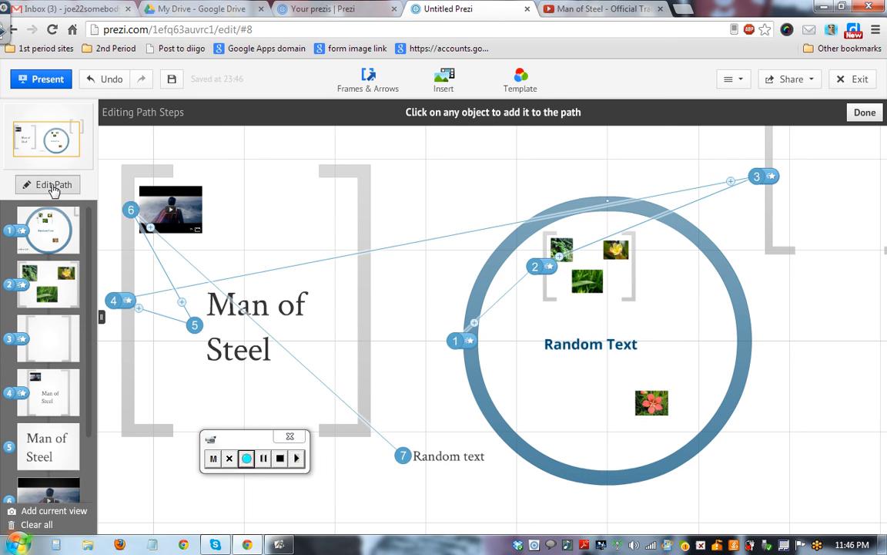
mouse_move(539, 269)
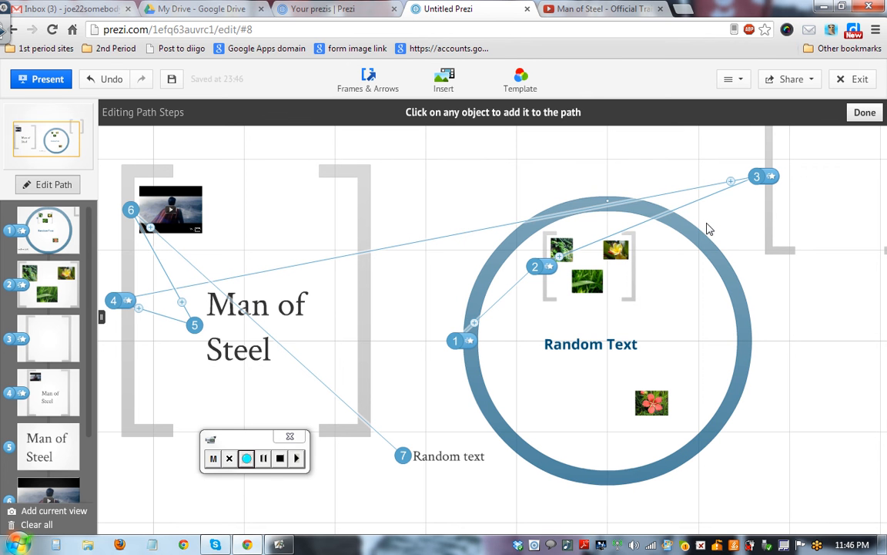
mouse_move(721, 197)
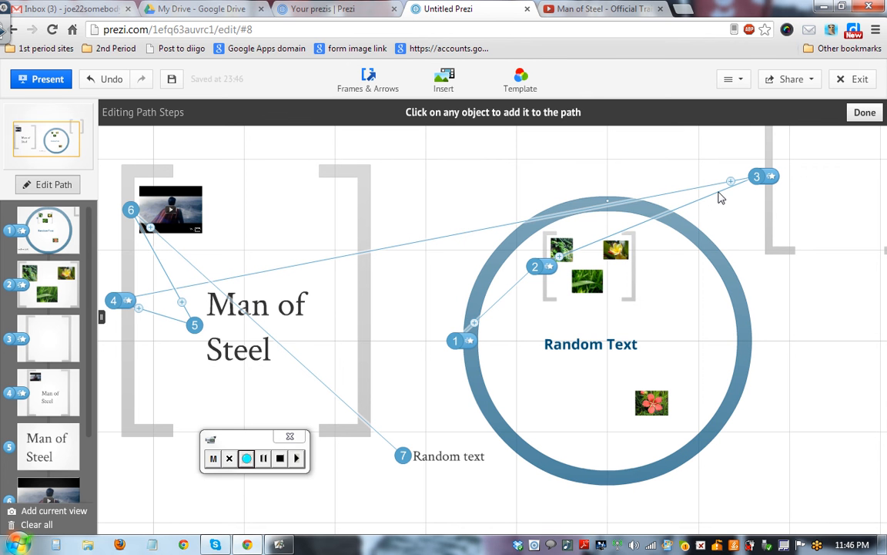
mouse_move(707, 206)
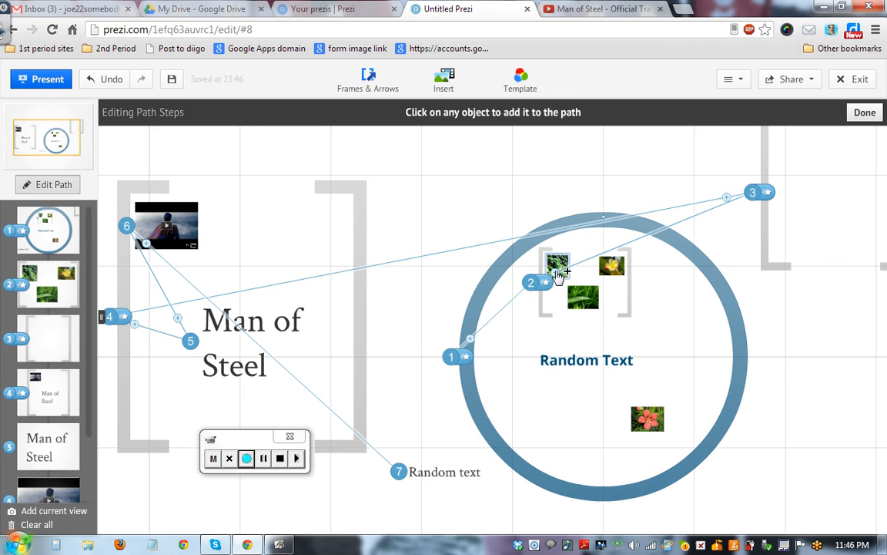
mouse_move(471, 351)
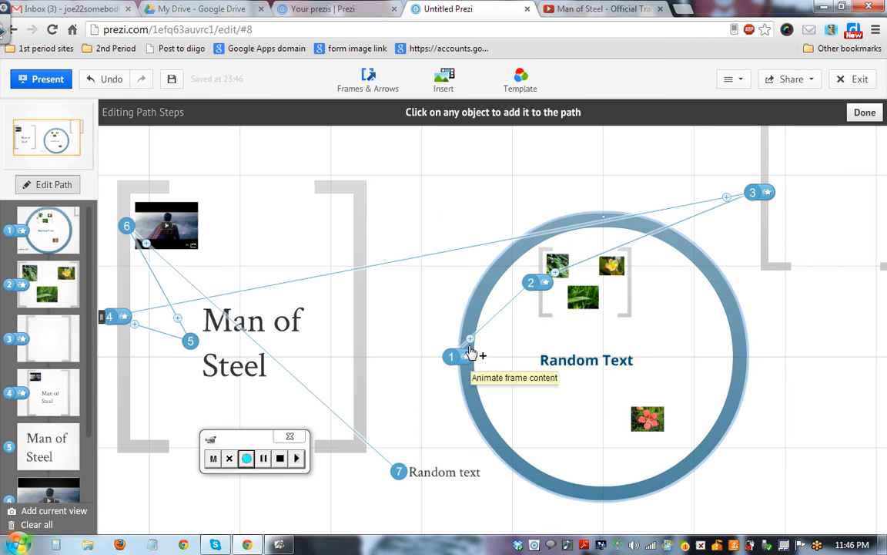
mouse_move(724, 206)
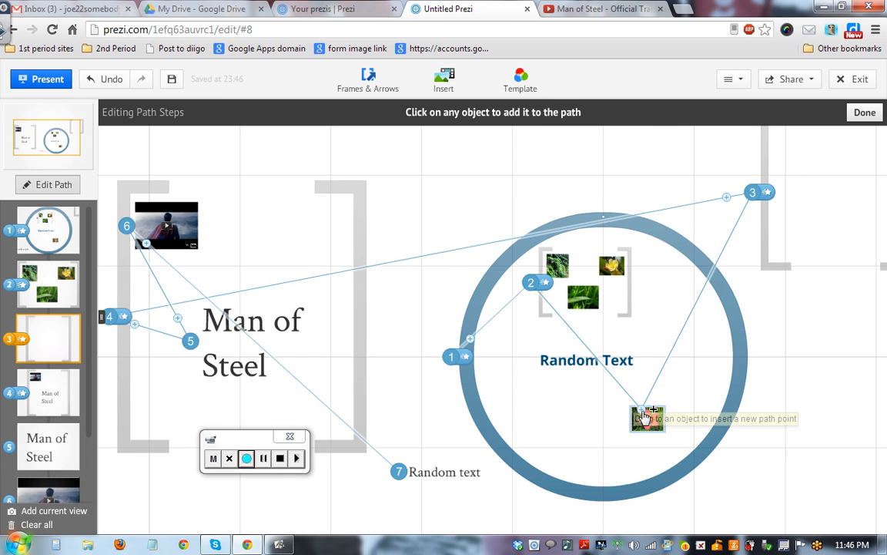
Insert the red flower picture as path stop three and play the presentation full screen.
click(648, 416)
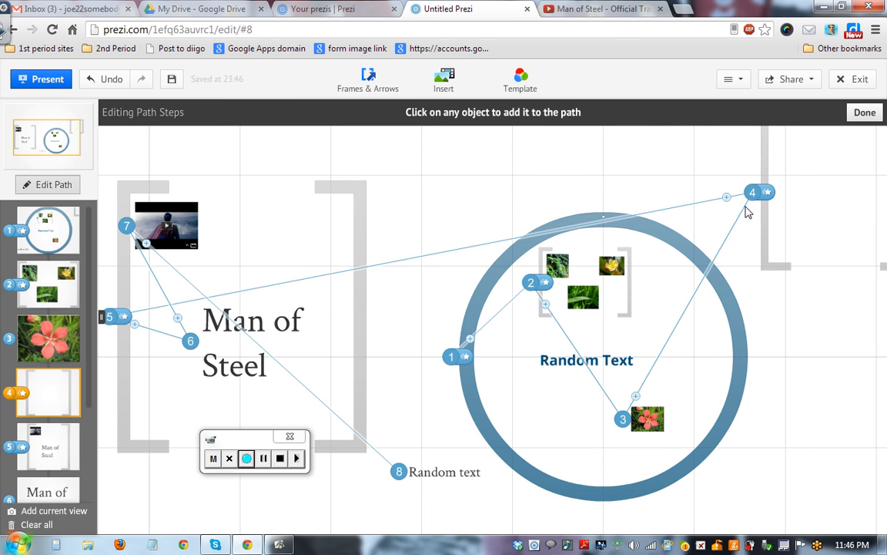
mouse_move(743, 202)
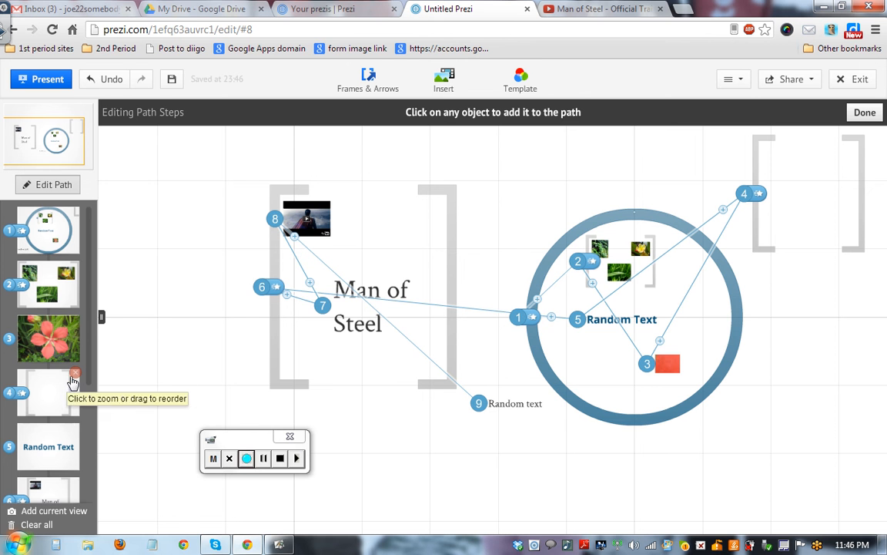
mouse_move(74, 438)
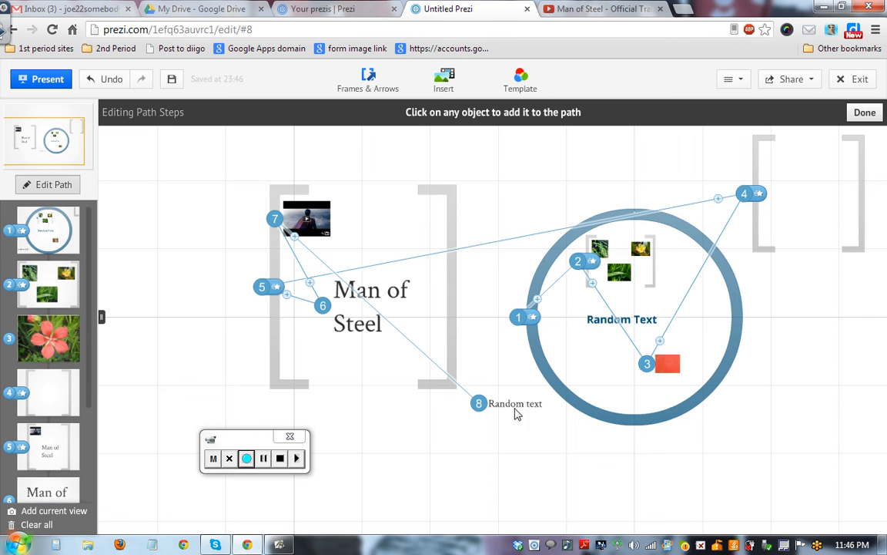
mouse_move(373, 465)
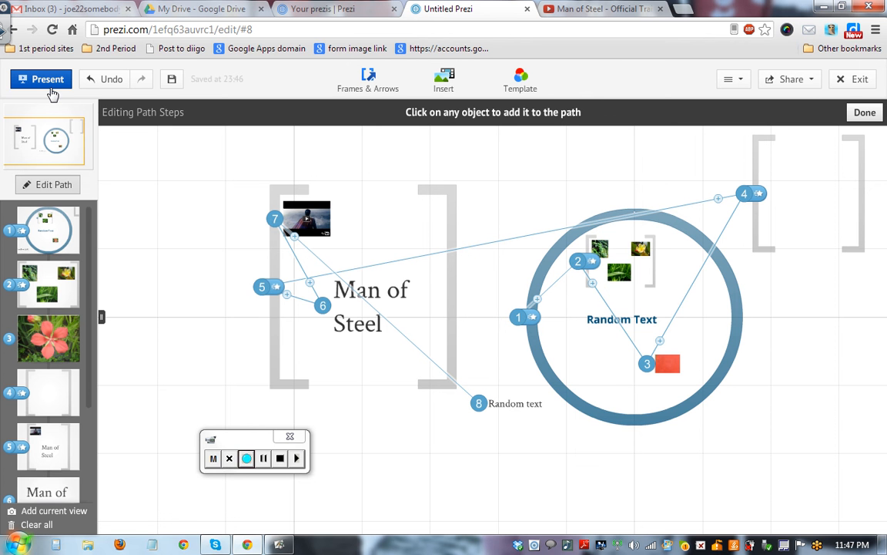
click(47, 78)
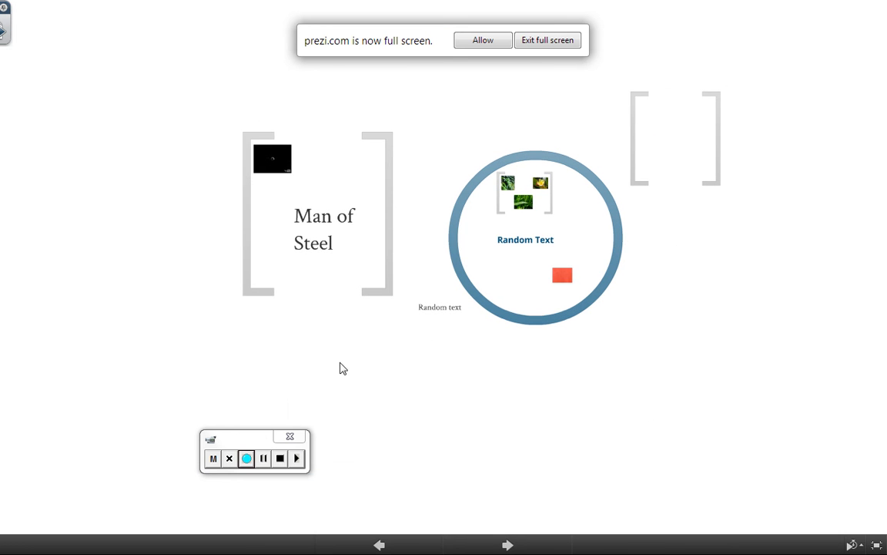